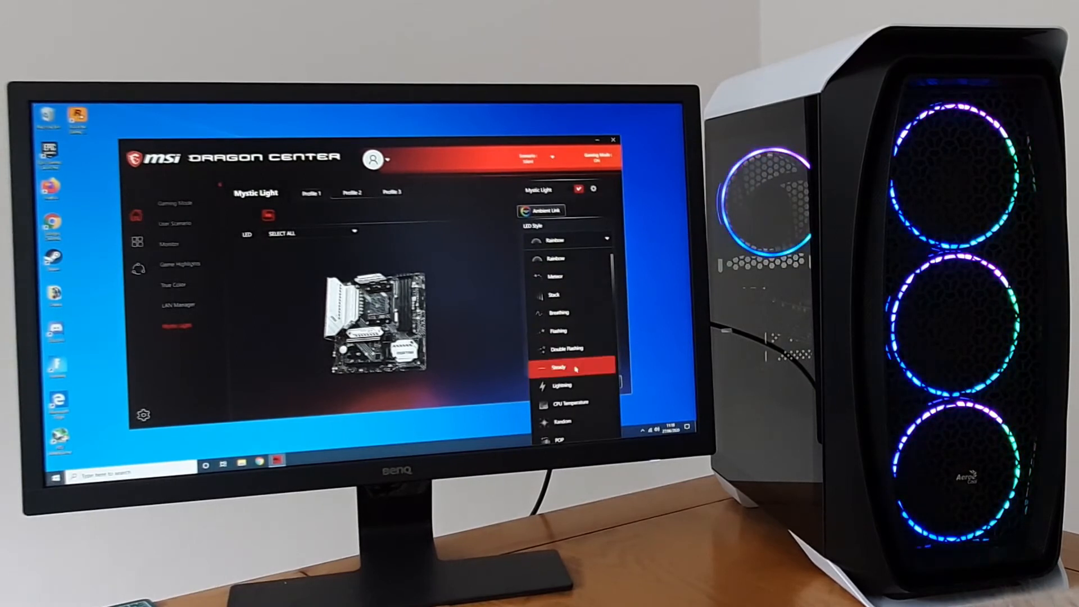
Step: Set the case fan LED style to Lightning and apply it to light the fans
click(561, 384)
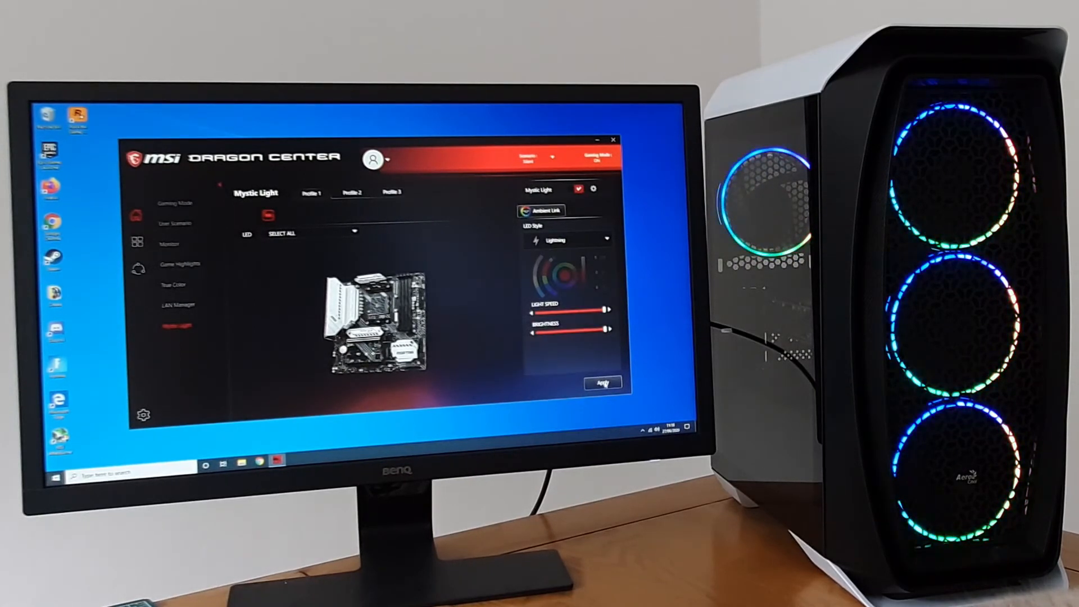
click(603, 382)
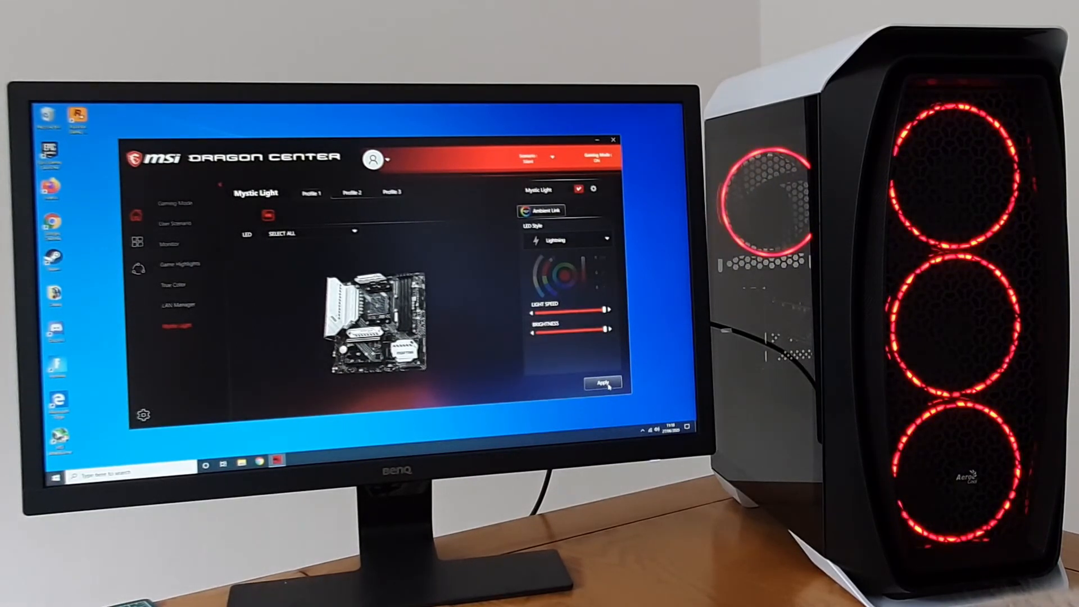
click(601, 382)
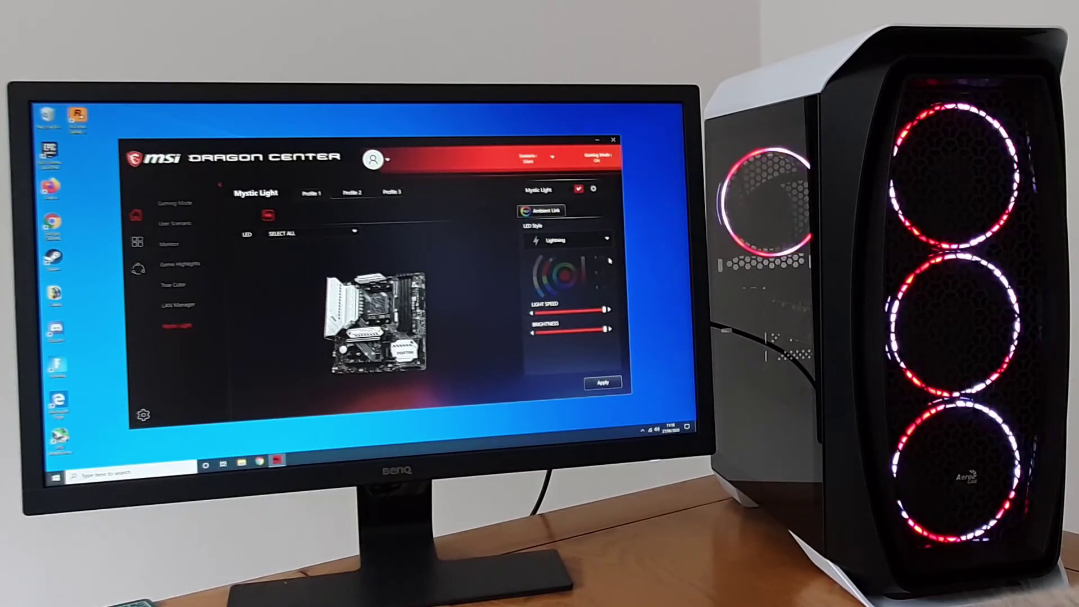
click(600, 382)
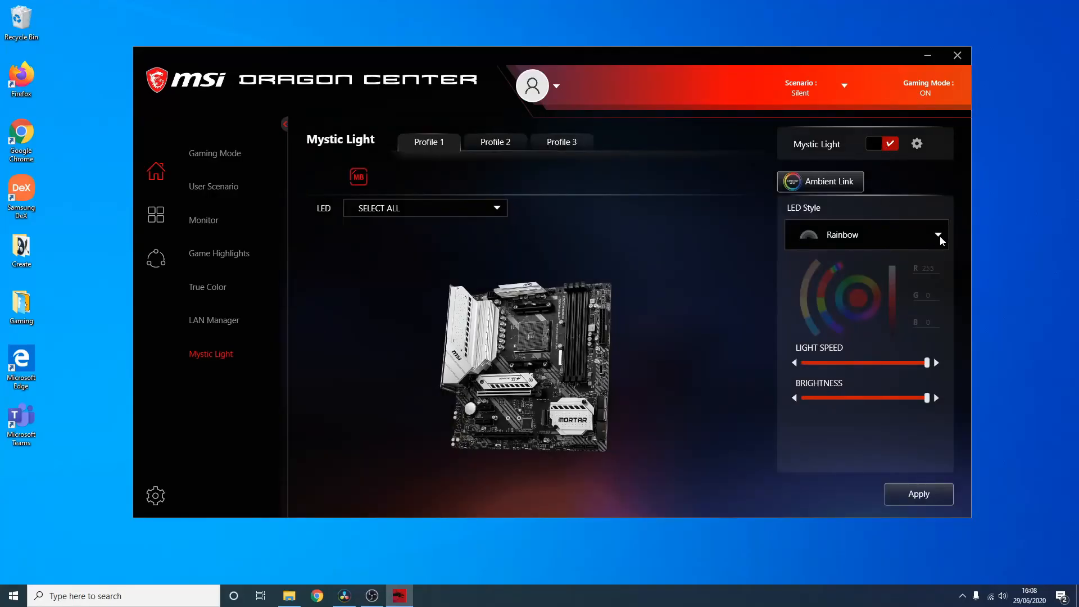
Step: Expand the LED Style list and scroll through the available effects, Rainbow still current
click(935, 235)
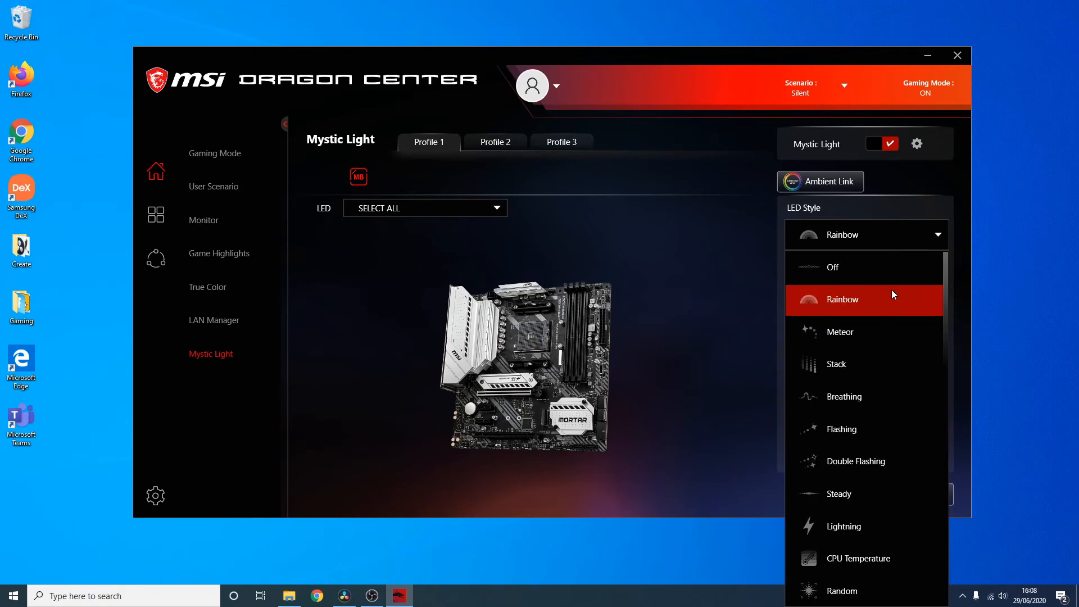
scroll(down, 3)
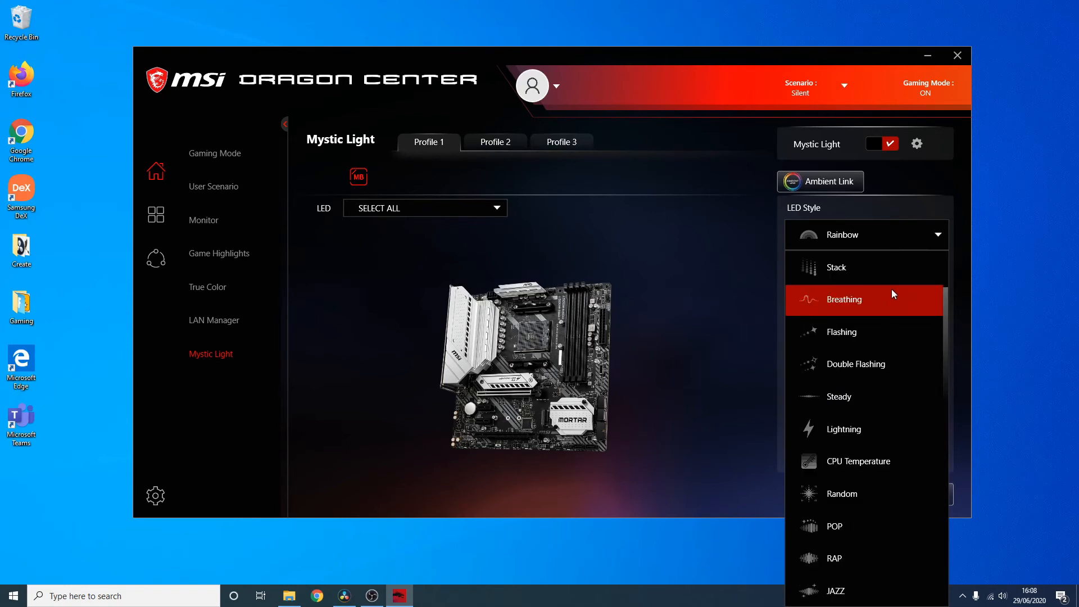
scroll(up, 3)
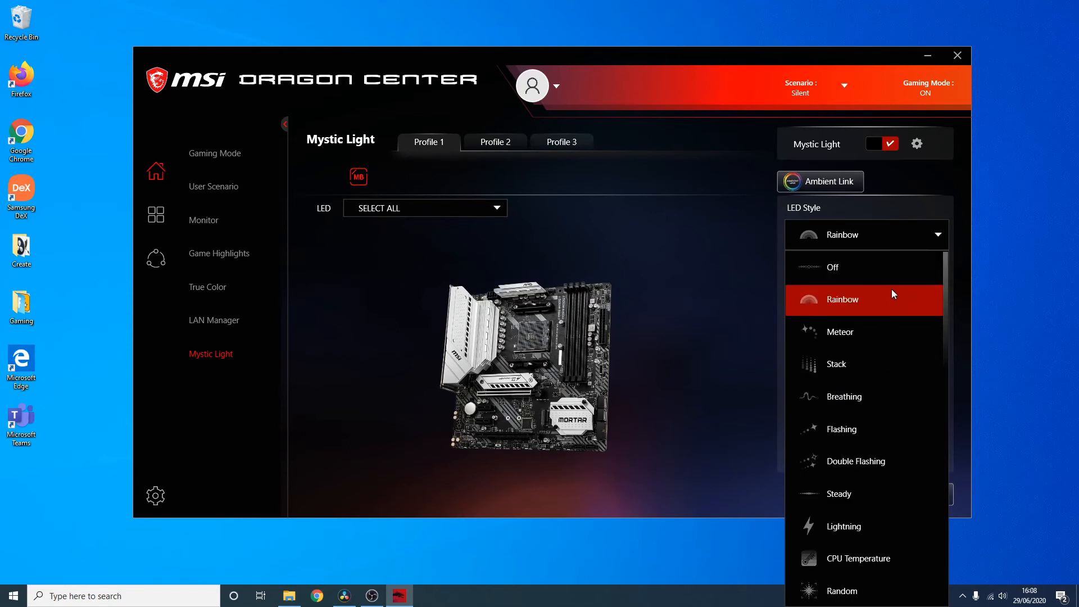
mouse_move(952, 297)
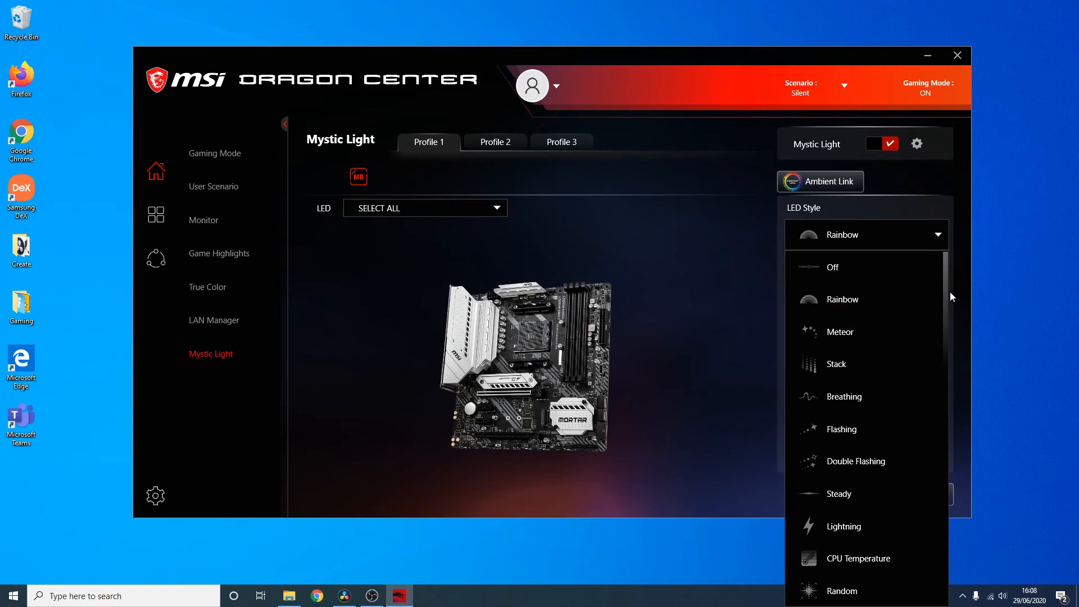
mouse_move(897, 295)
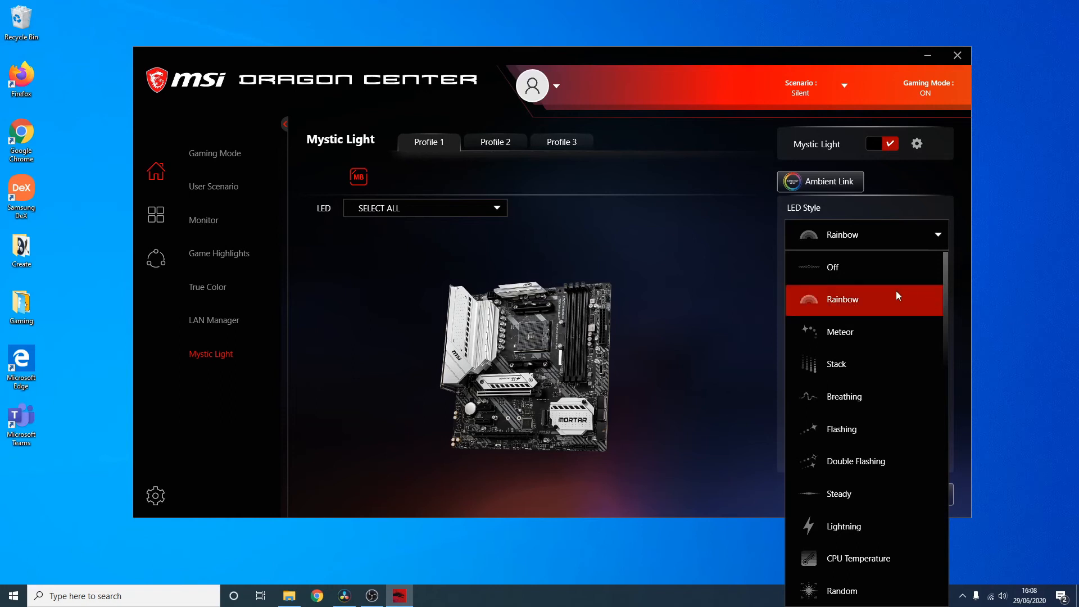
Step: Cycle LED style through Meteor, Off, Meteor, Breathing, Steady, ending on CPU Temperature (70/90 °C thresholds)
click(840, 331)
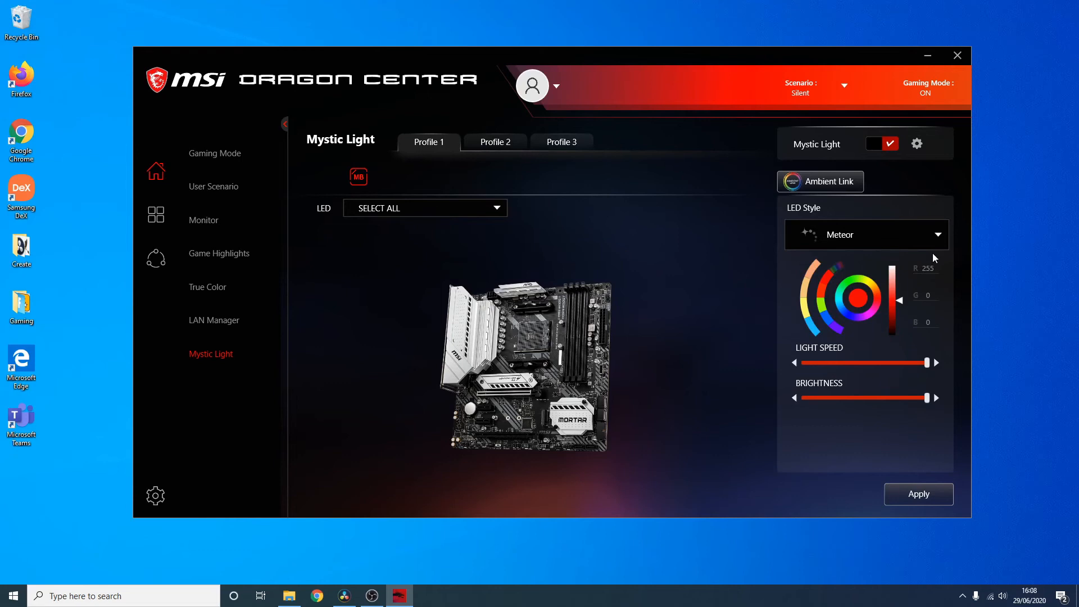
click(866, 234)
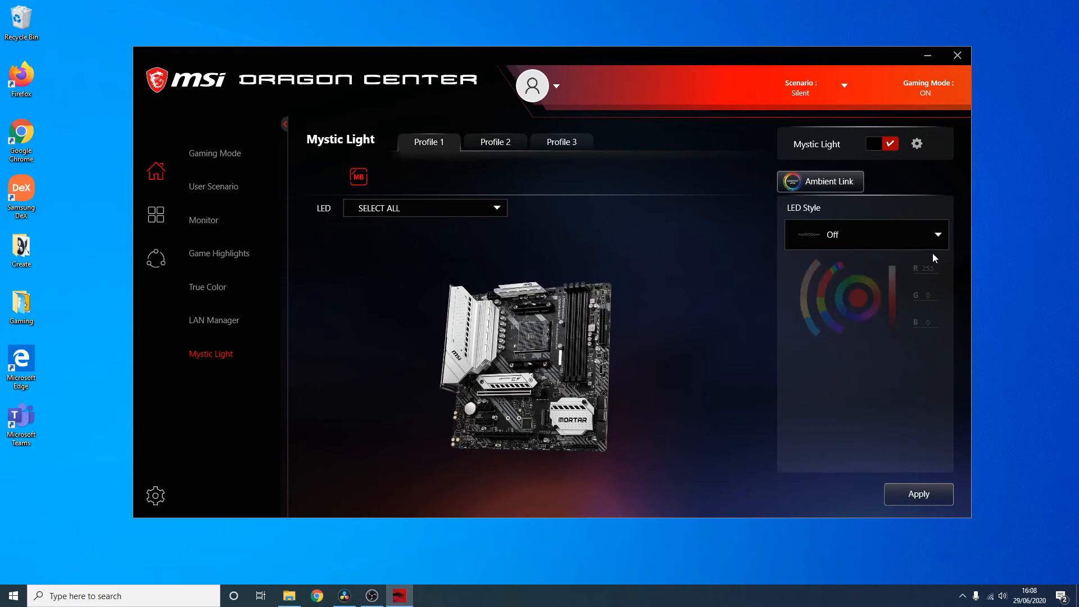
click(866, 234)
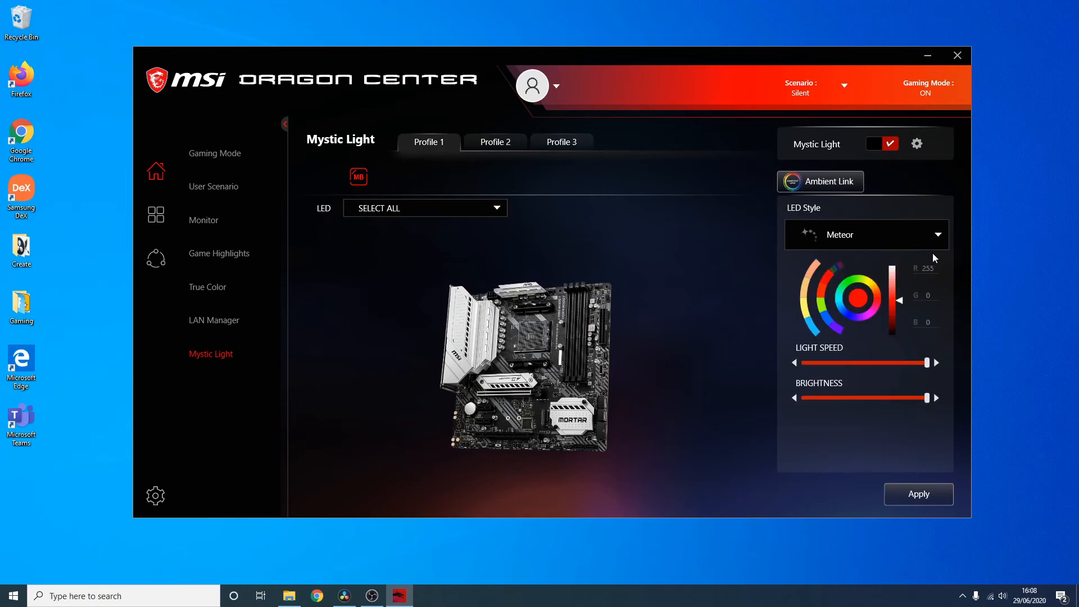
click(865, 233)
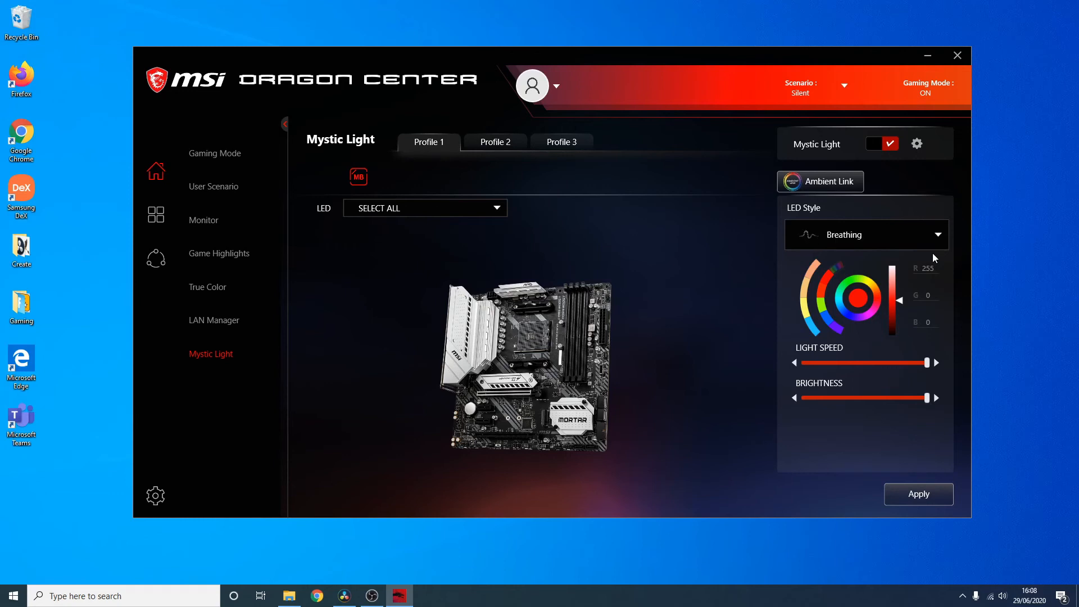
click(865, 233)
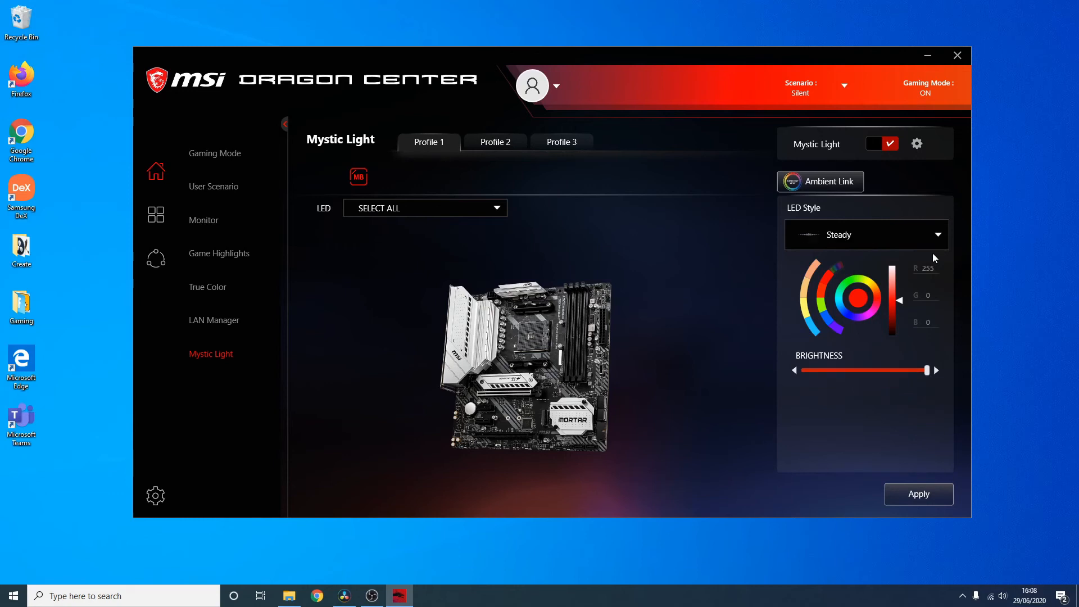
click(865, 234)
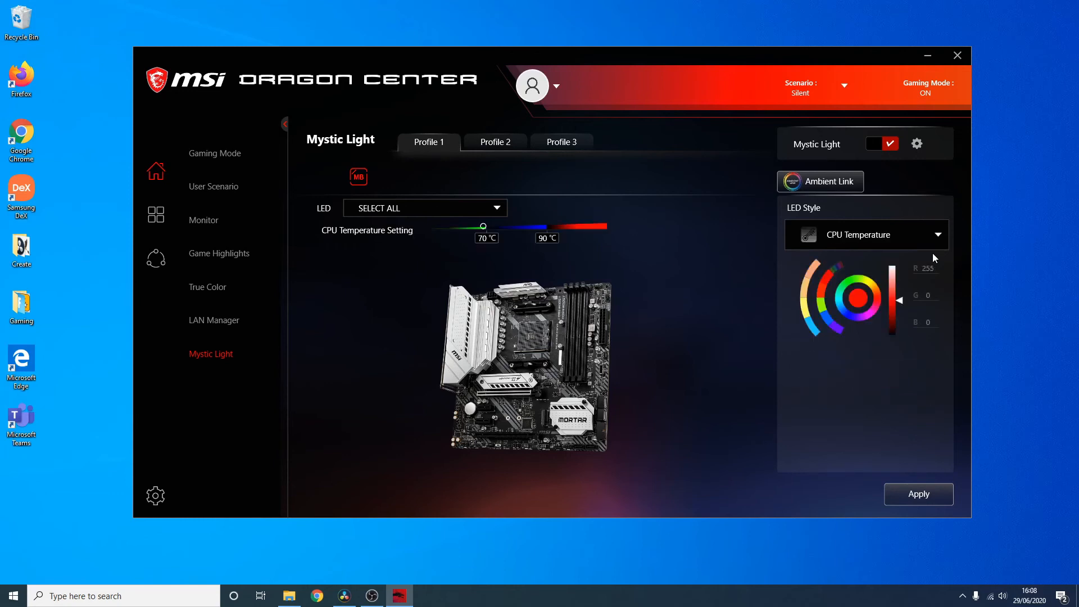